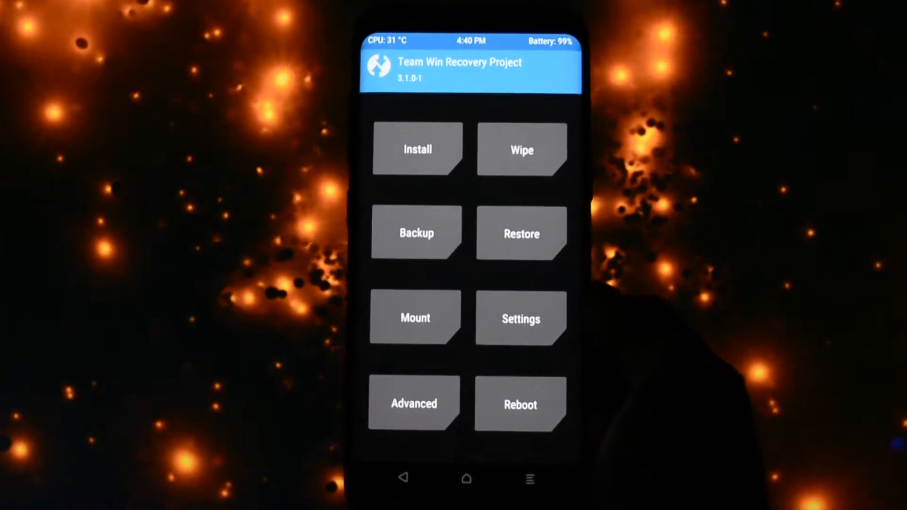
# Step: Open TWRP Backup to show all seven partitions, Boot through EFS, ticked
pyautogui.click(415, 233)
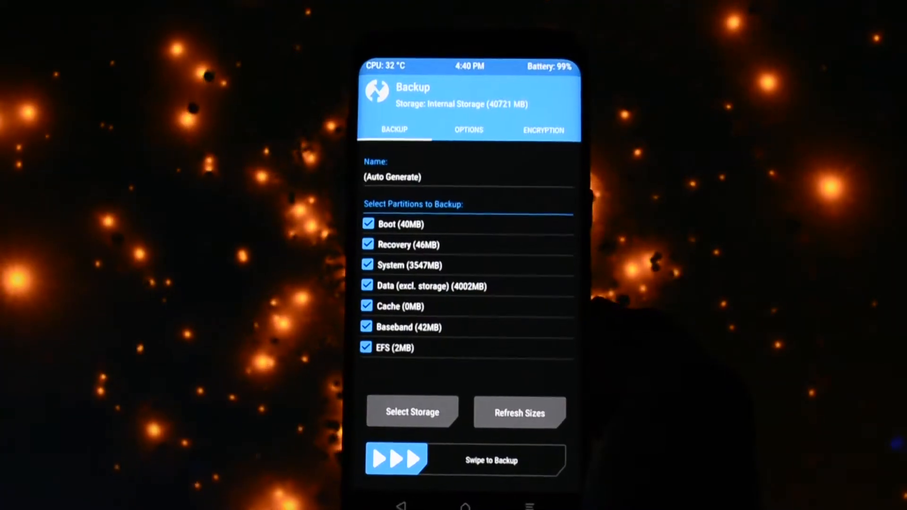
# Step: Choose Internal Storage (40721MB) as the backup destination and confirm
pyautogui.click(411, 413)
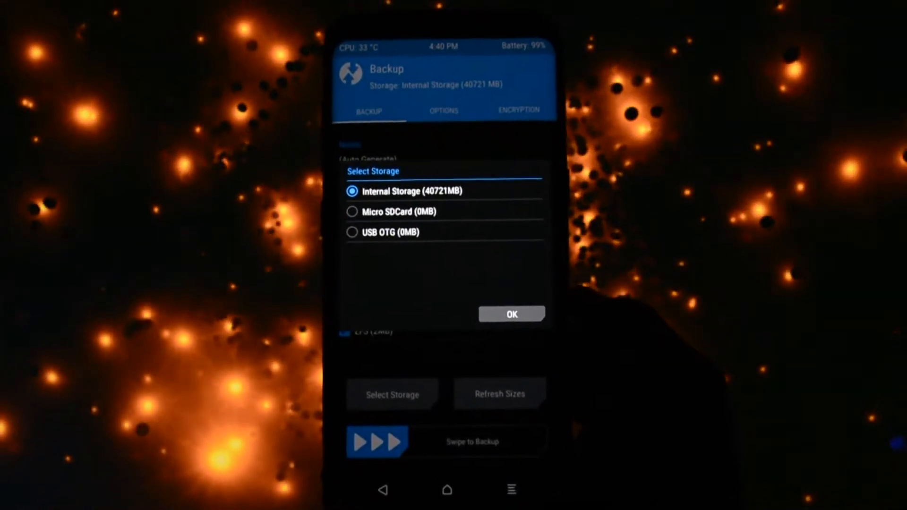
pyautogui.click(511, 314)
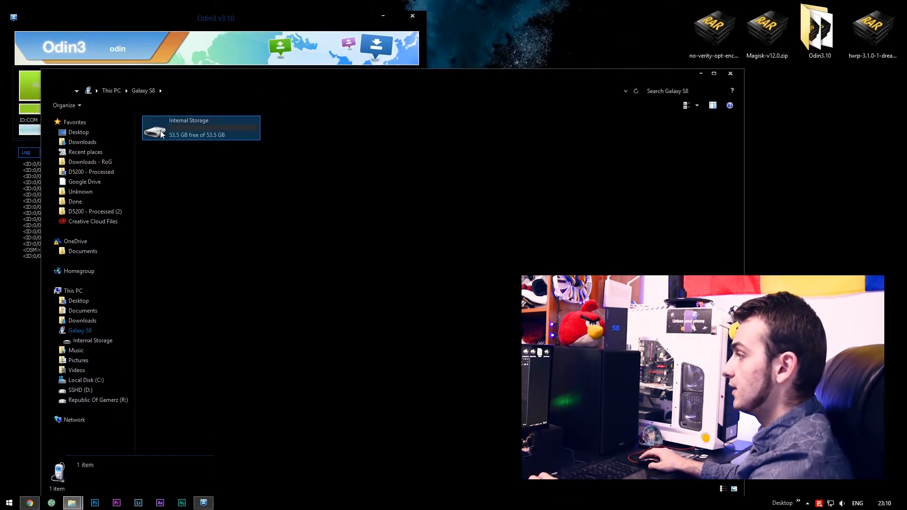
# Step: Open the Galaxy S8's Internal Storage in File Explorer to reveal the TWRP folder
pyautogui.doubleClick(201, 127)
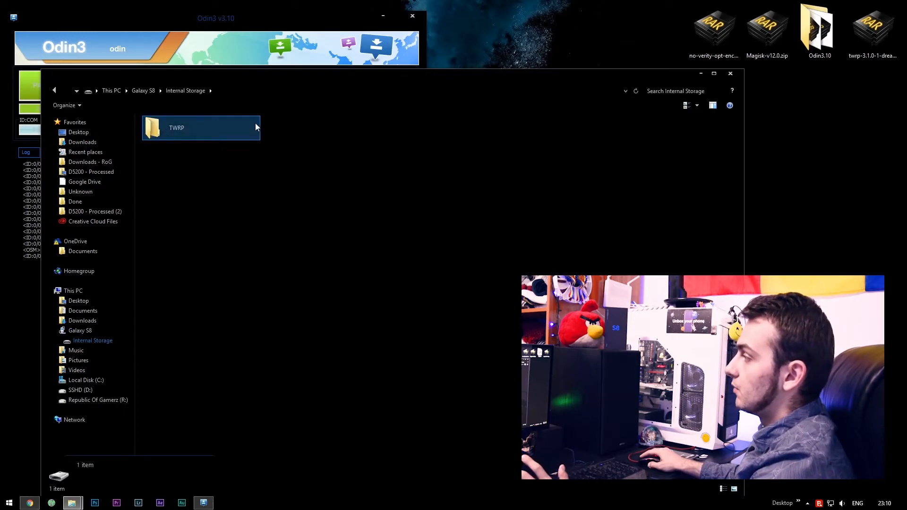